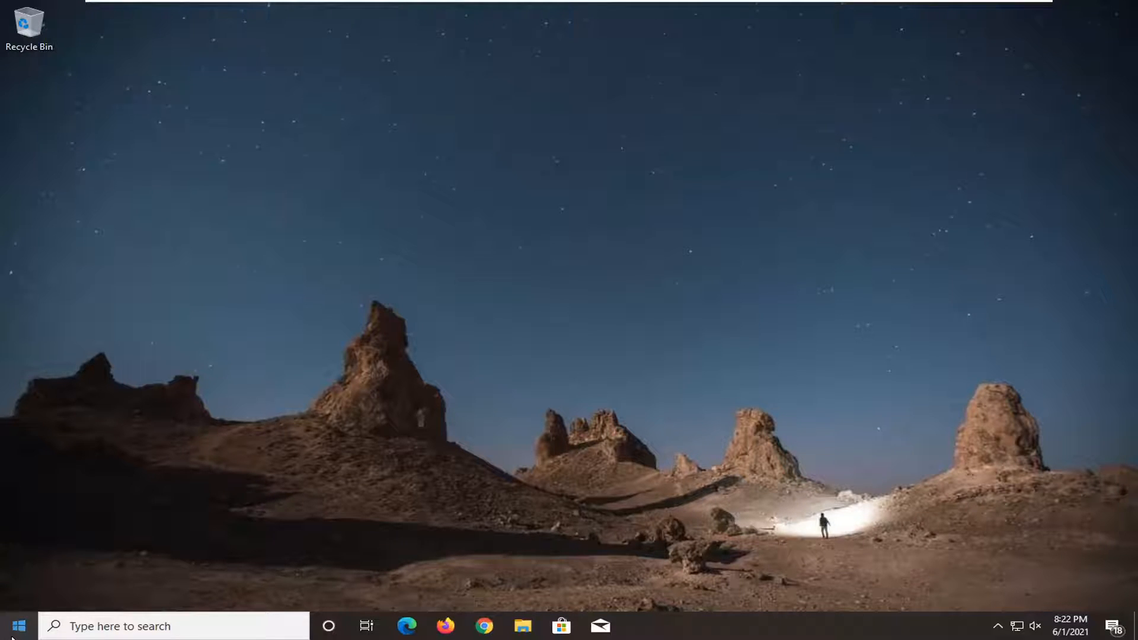
# Search the Start menu for "network reset" to surface the Network reset system setting.
pyautogui.click(18, 626)
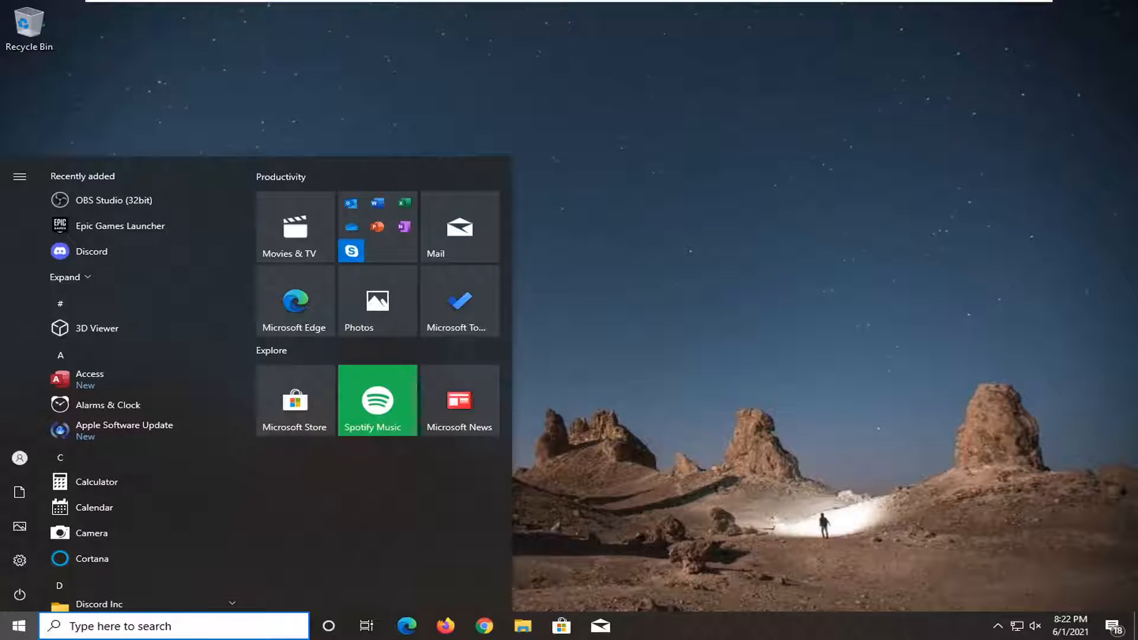
pyautogui.click(173, 626)
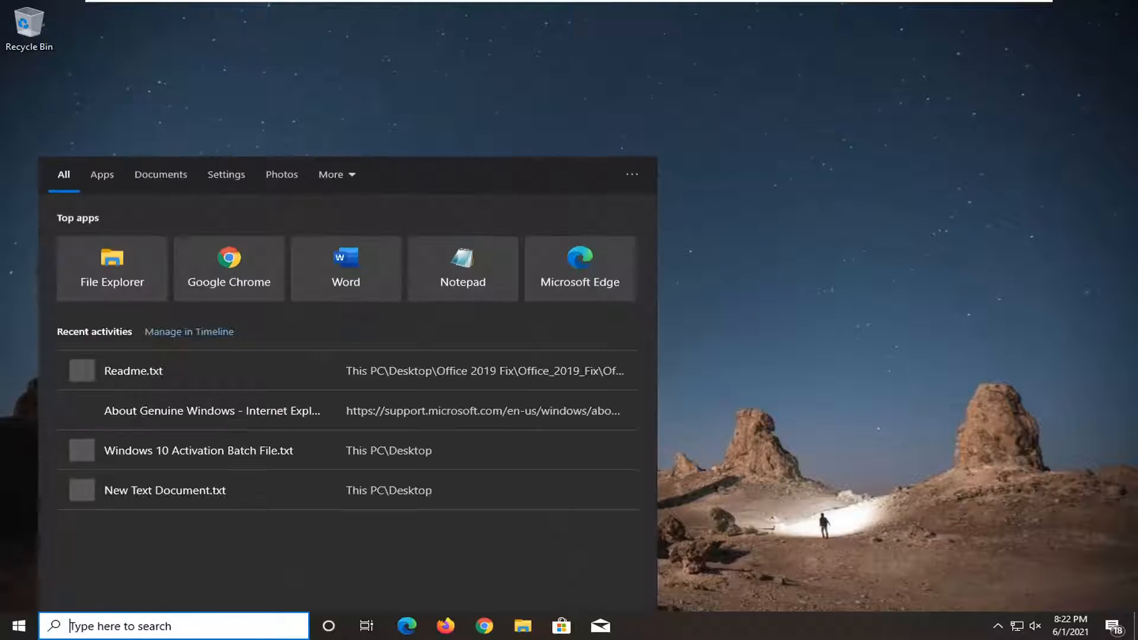
pyautogui.write('network reset')
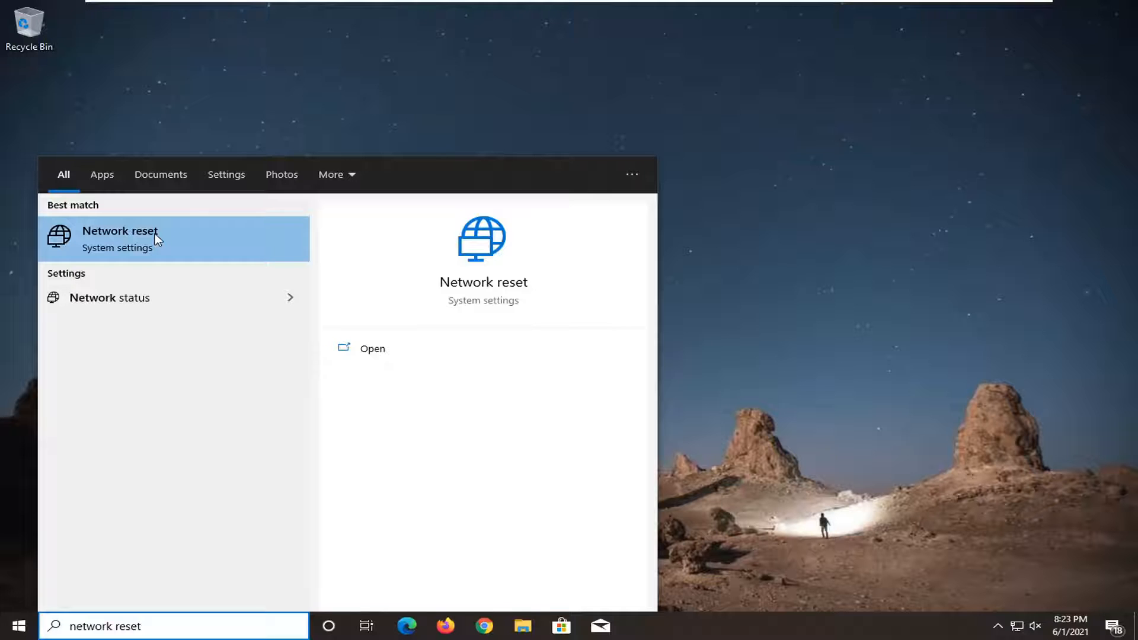
# Open the Network reset best-match result in Settings.
pyautogui.click(121, 238)
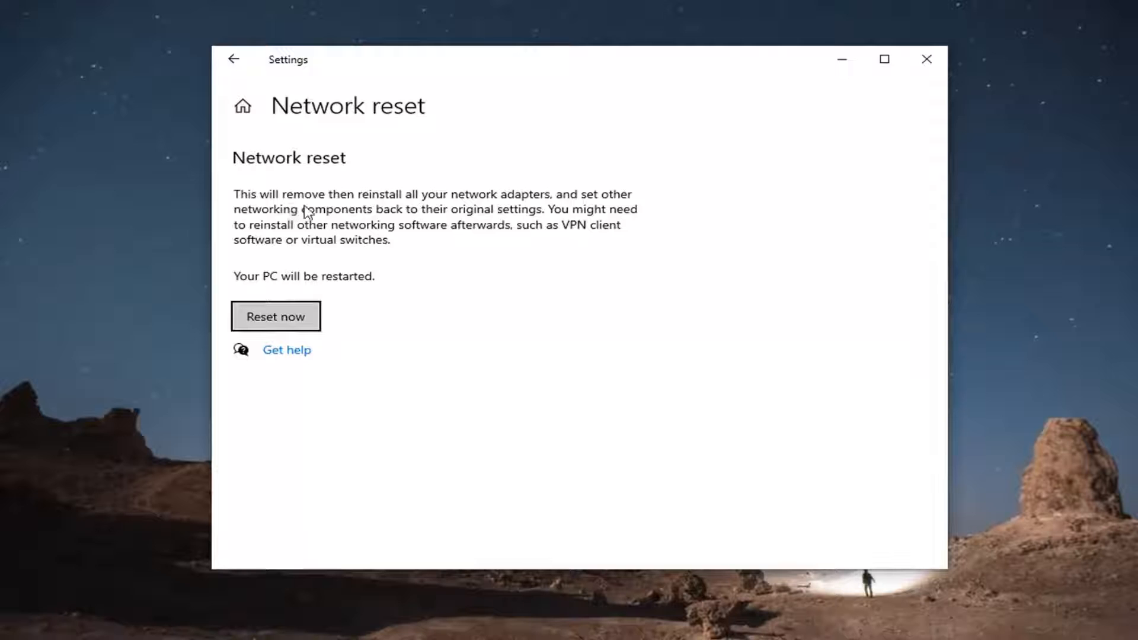
pyautogui.moveTo(367, 220)
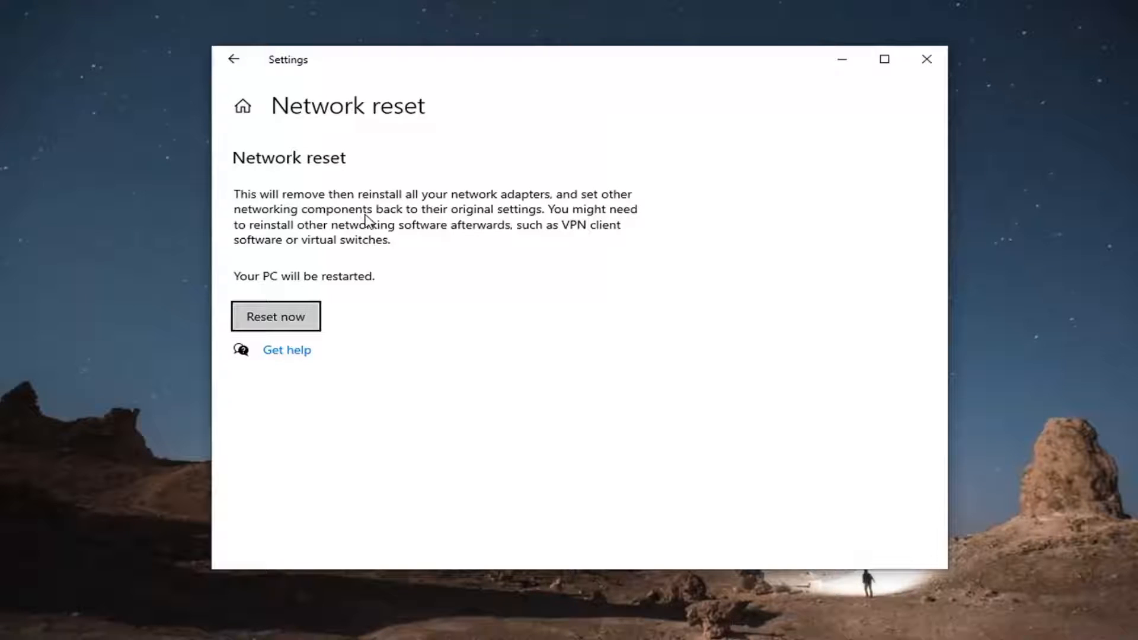
pyautogui.moveTo(496, 231)
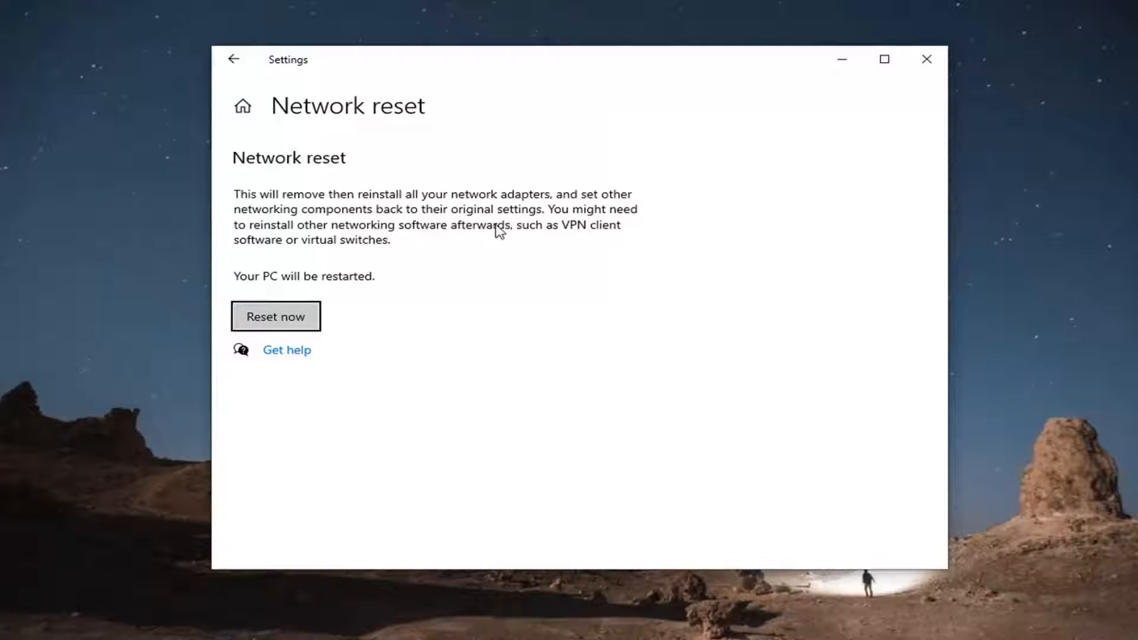
pyautogui.moveTo(370, 232)
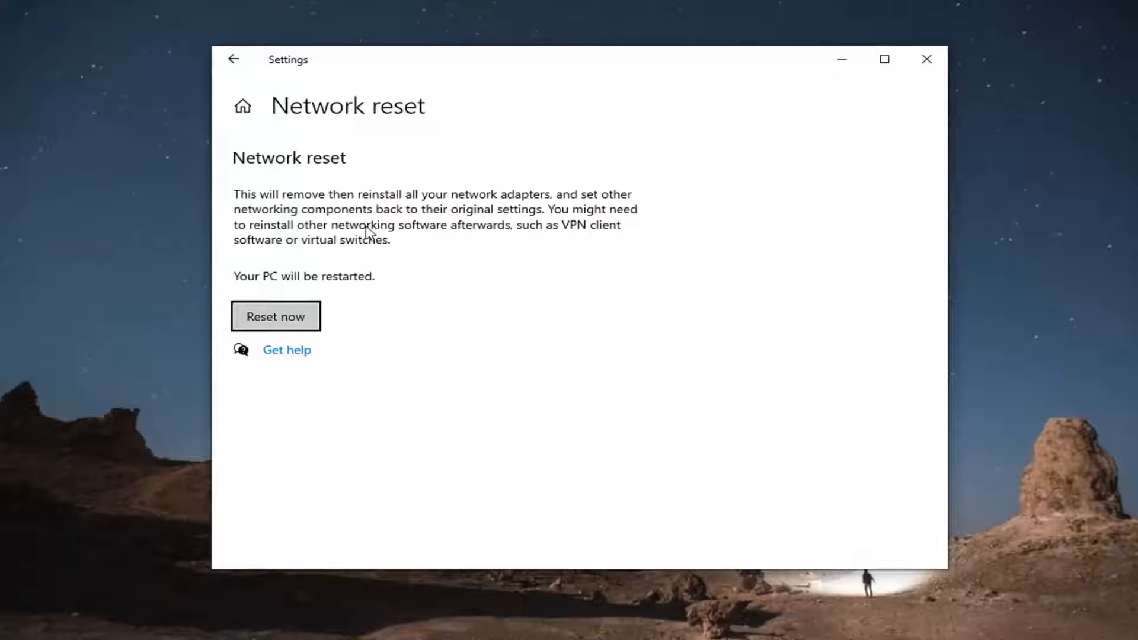
pyautogui.moveTo(342, 250)
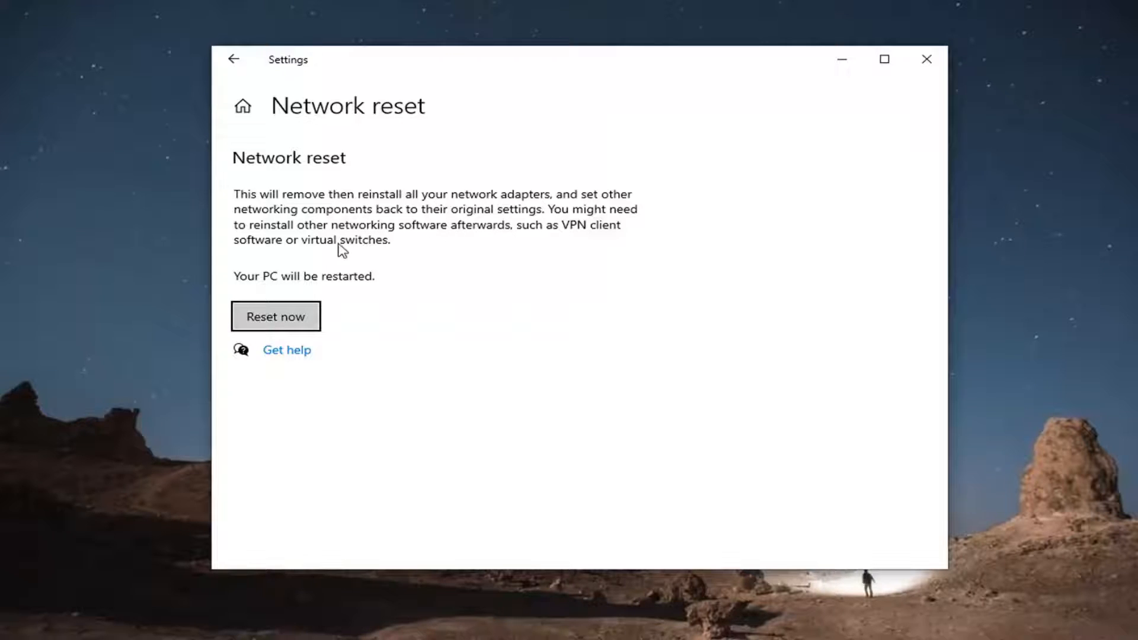
pyautogui.moveTo(289, 291)
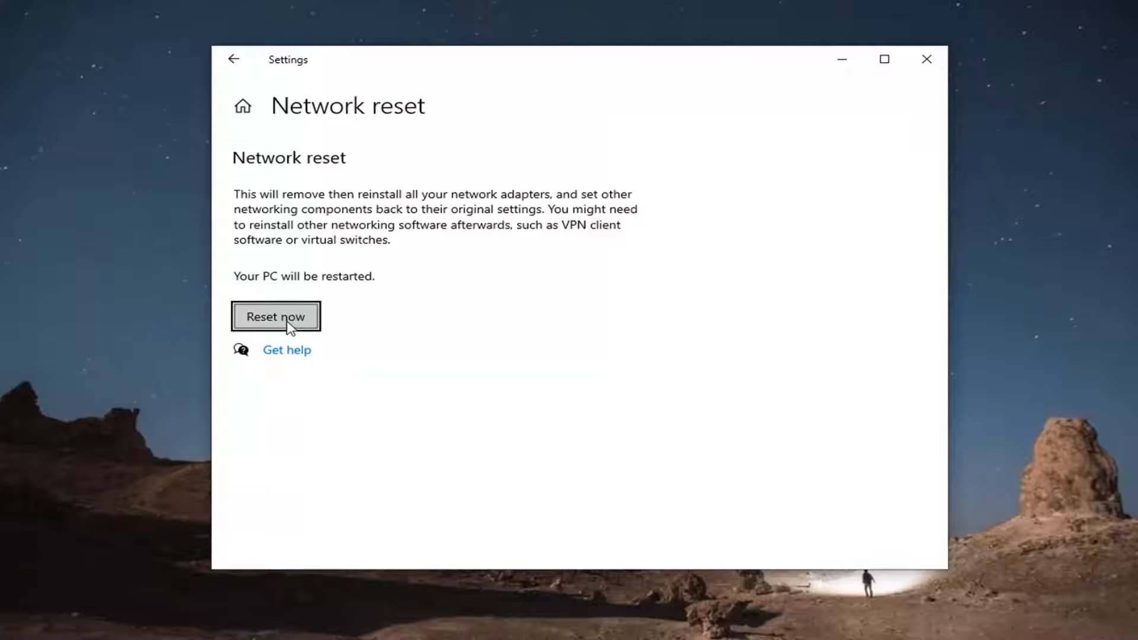
# Run Reset now, confirm it, and dismiss the five-minute shutdown sign-out notice.
pyautogui.click(277, 317)
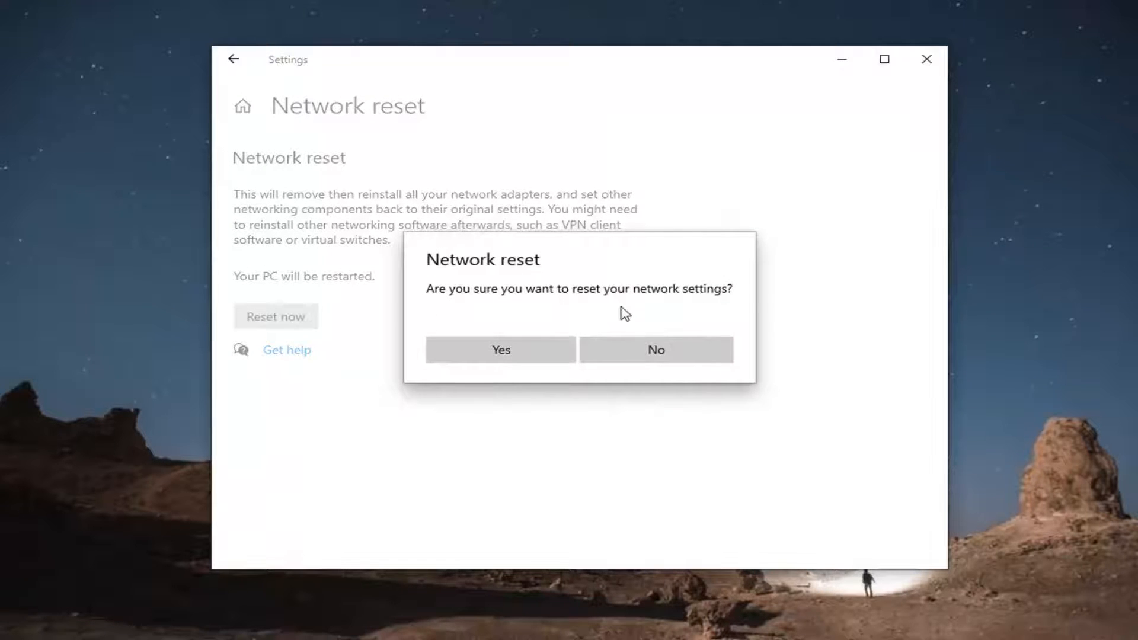
pyautogui.click(654, 349)
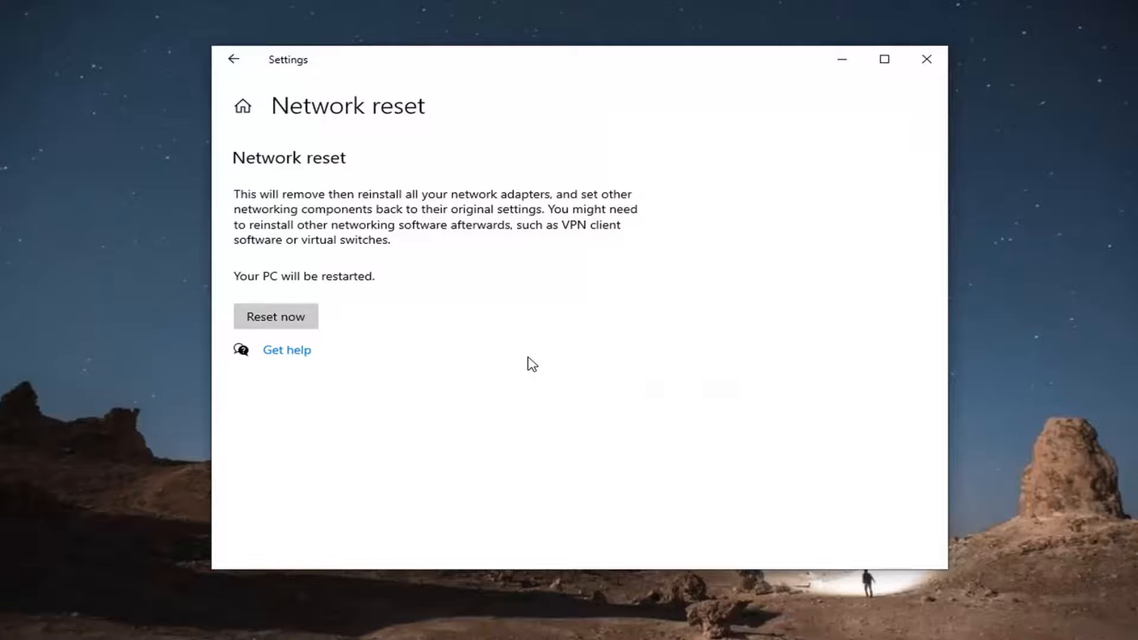
pyautogui.click(275, 315)
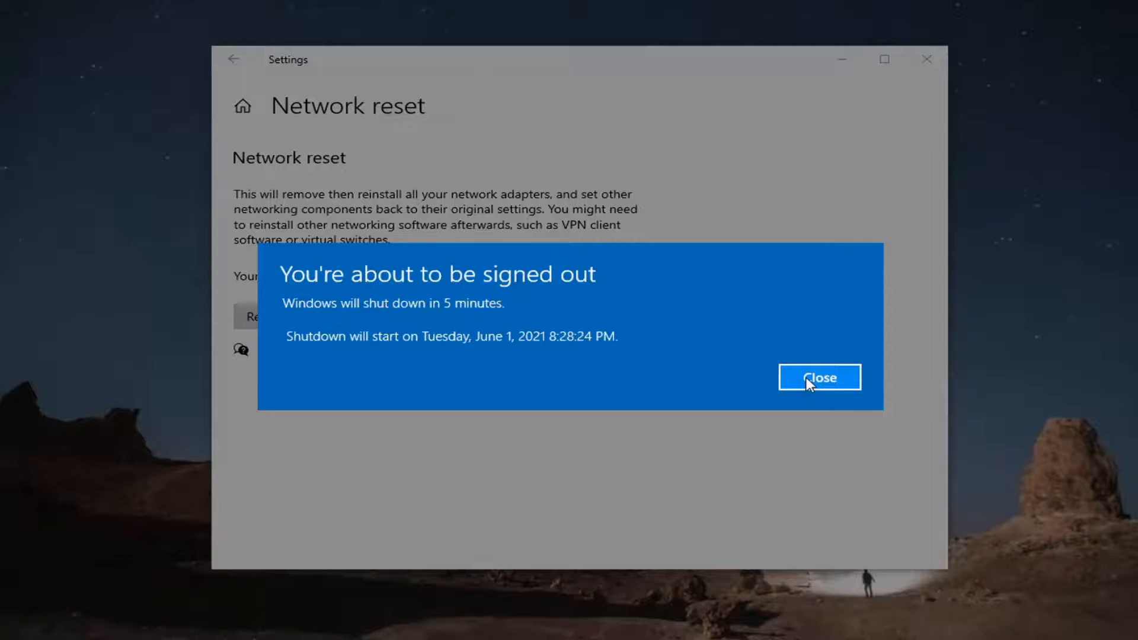
pyautogui.click(819, 377)
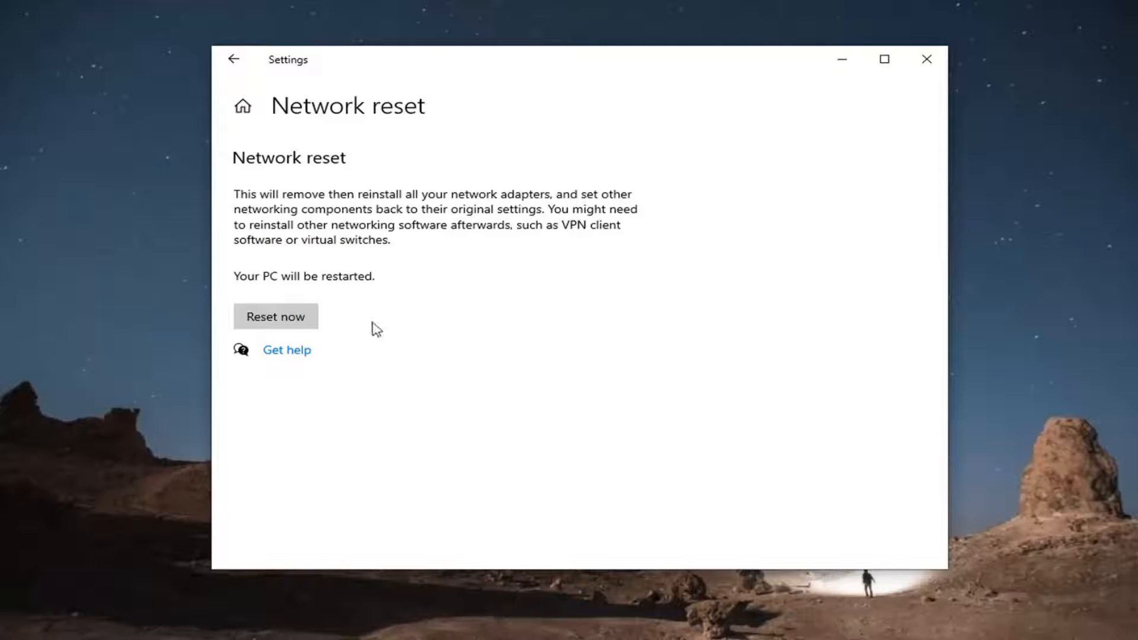
pyautogui.moveTo(588, 123)
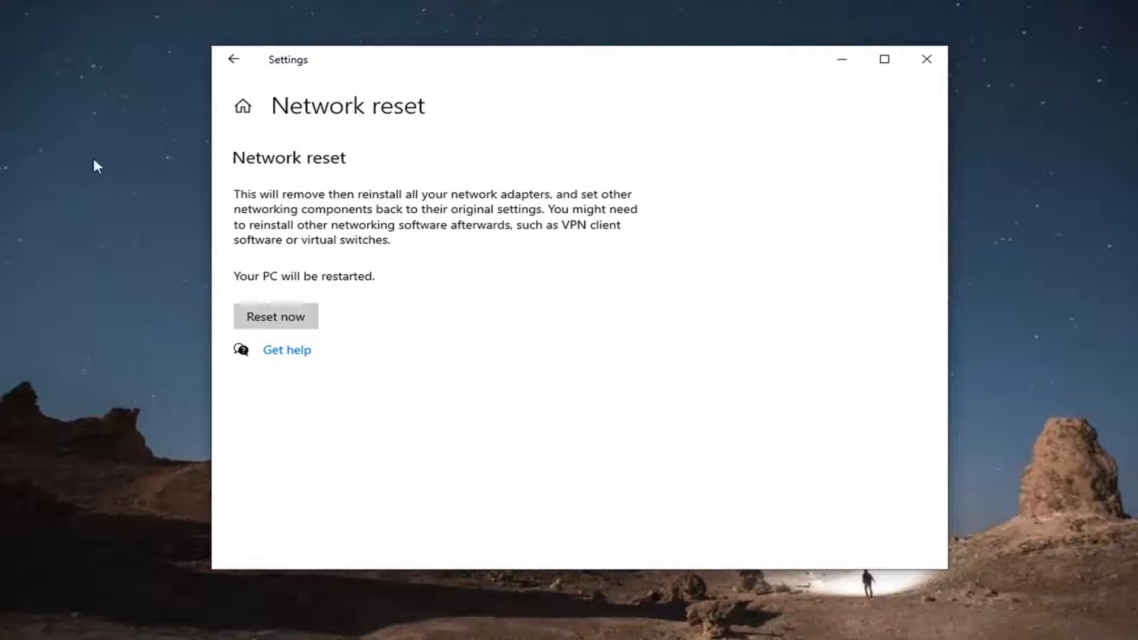
pyautogui.moveTo(885, 59)
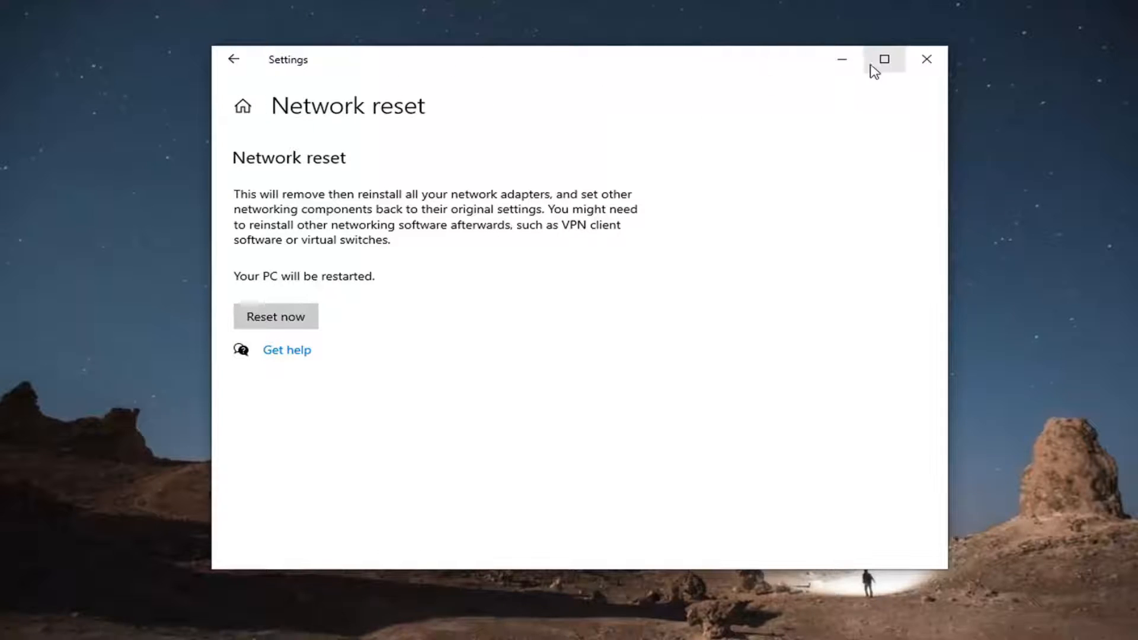
# Restart the PC from Start > Power, then answer No to network discoverability.
pyautogui.click(14, 626)
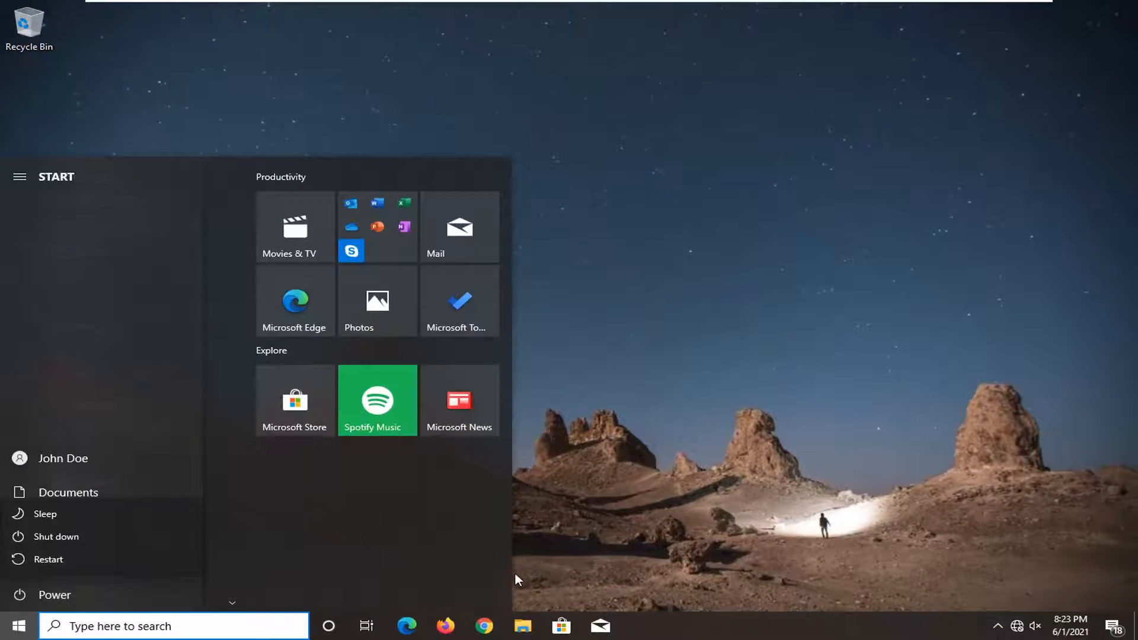
pyautogui.click(47, 559)
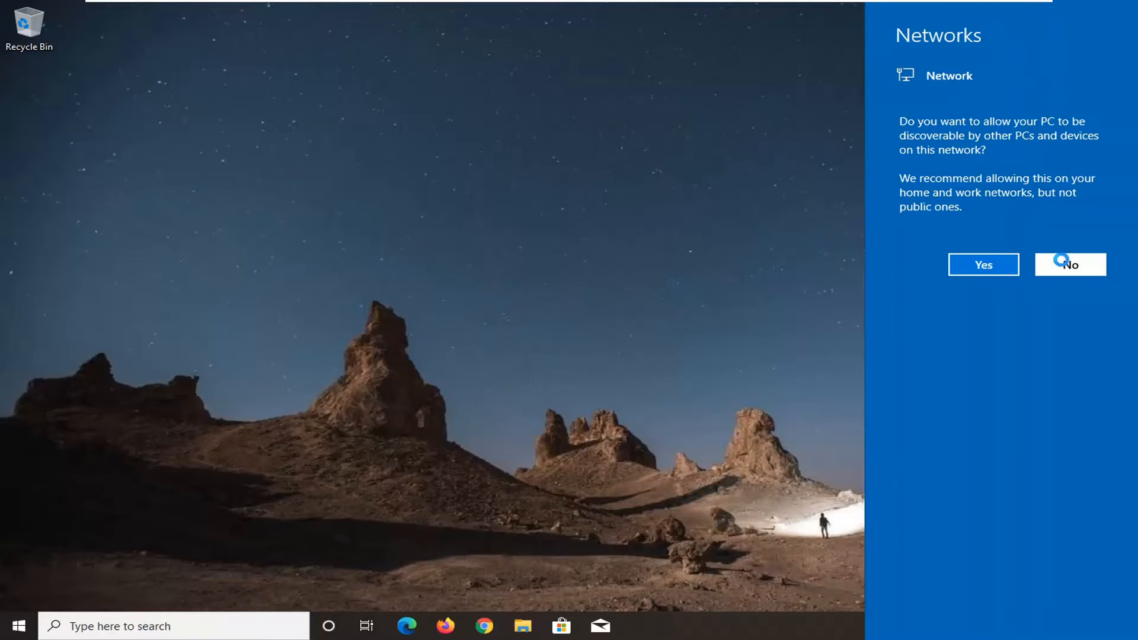
pyautogui.click(1069, 265)
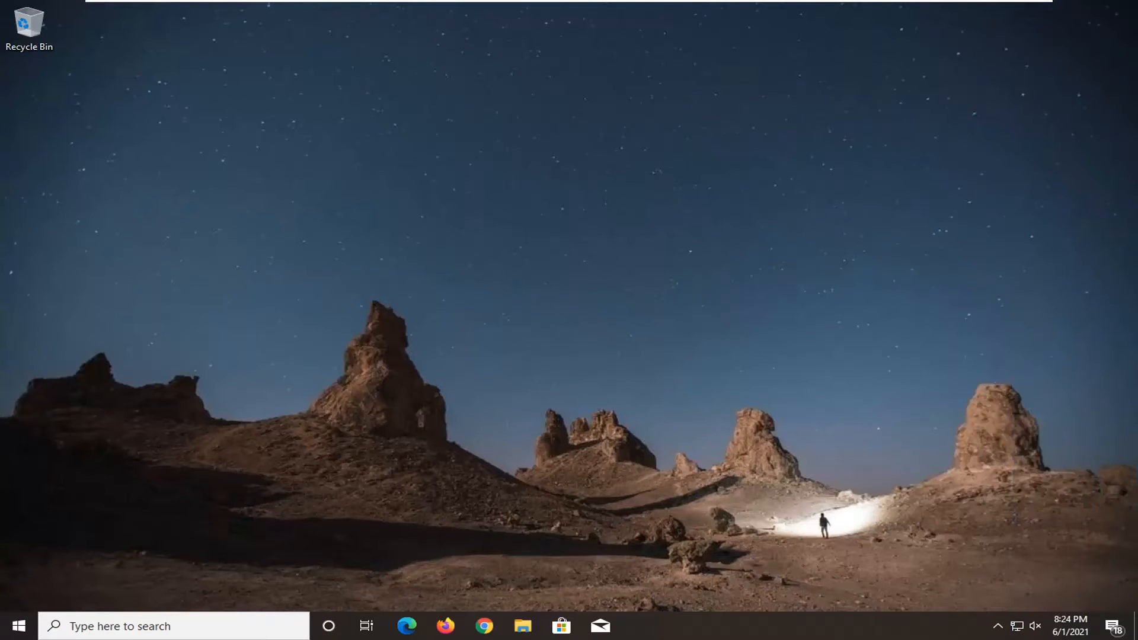